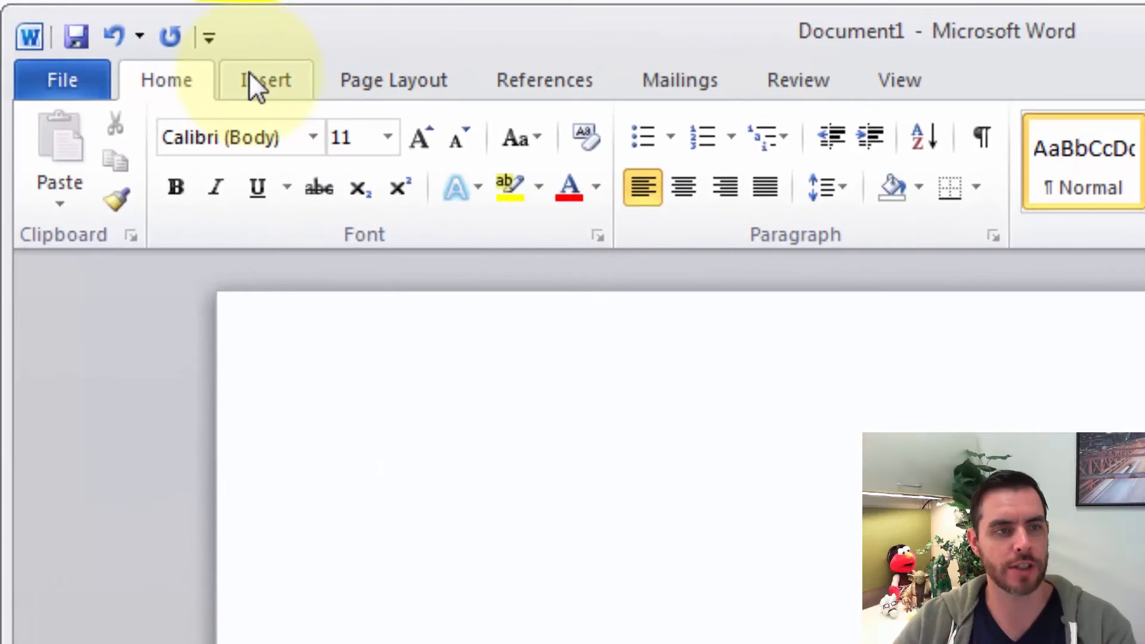
Show the Insert ribbon commands for adding content to the blank document
{"action": "left_click", "coordinate": [264, 80]}
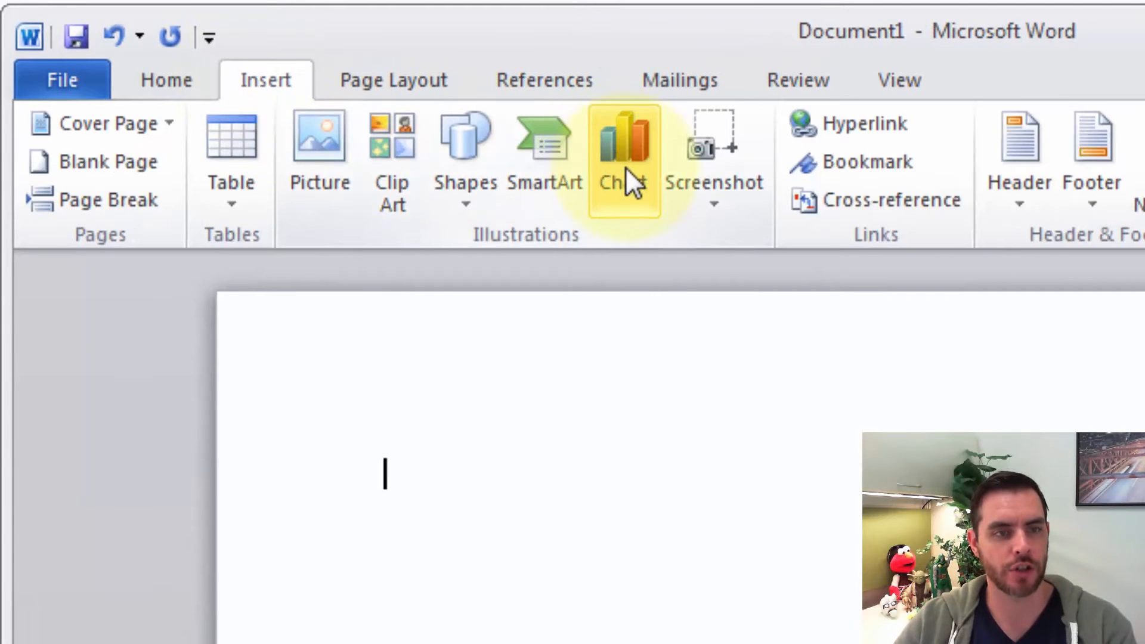
Insert a plain pie chart, which opens its sample data in a spreadsheet
{"action": "left_click", "coordinate": [622, 145]}
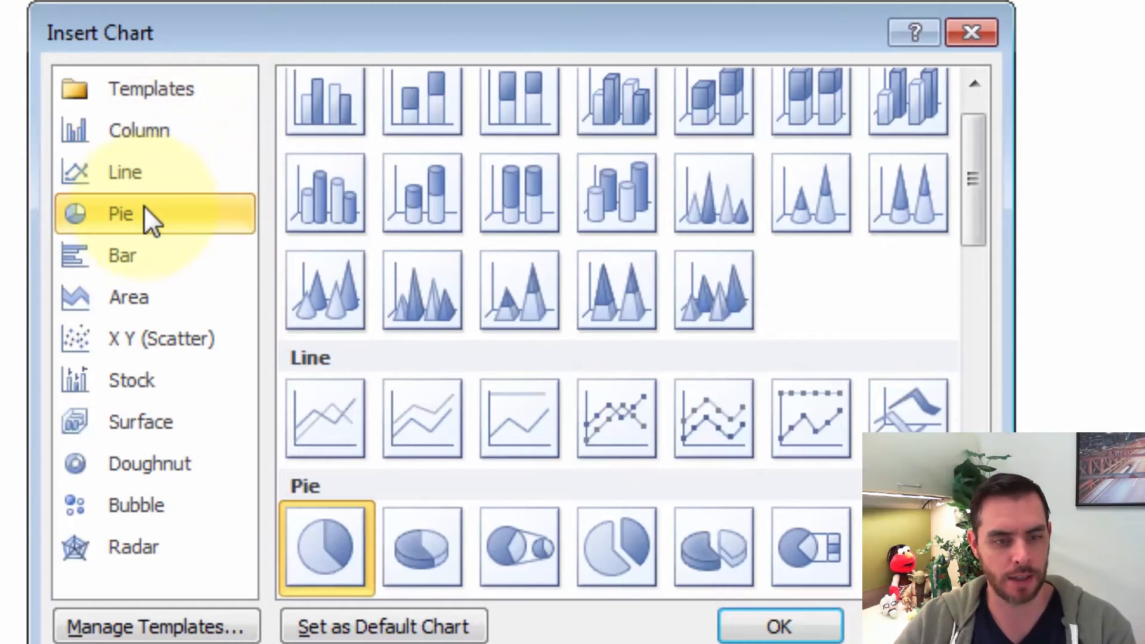
{"action": "mouse_move", "coordinate": [324, 547]}
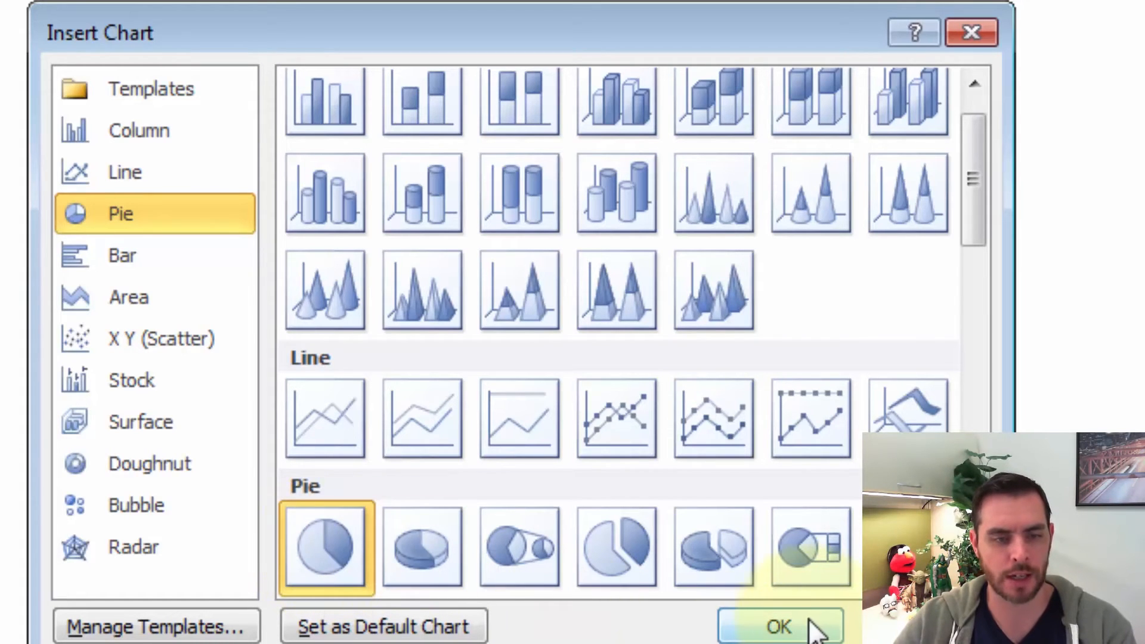
{"action": "left_click", "coordinate": [778, 626]}
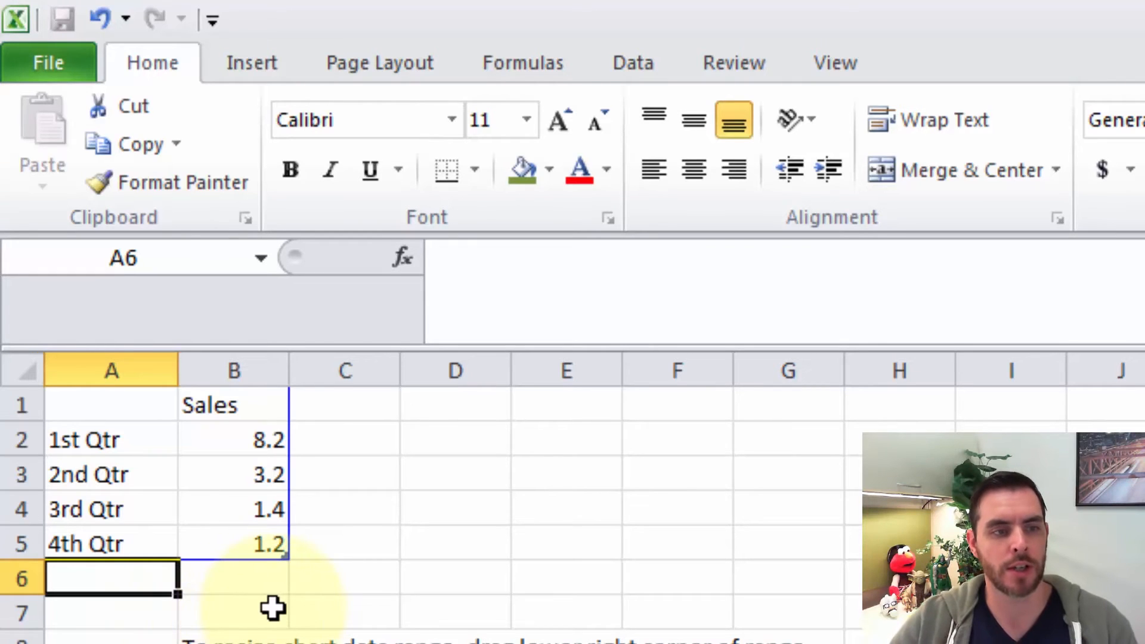
{"action": "mouse_move", "coordinate": [135, 450]}
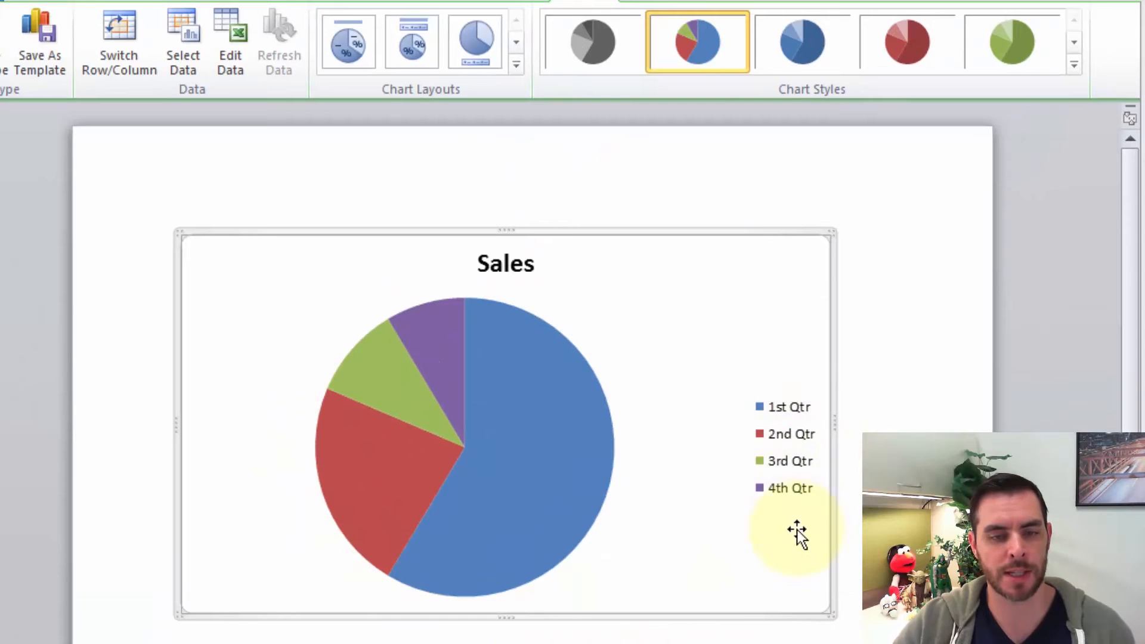
{"action": "mouse_move", "coordinate": [464, 415]}
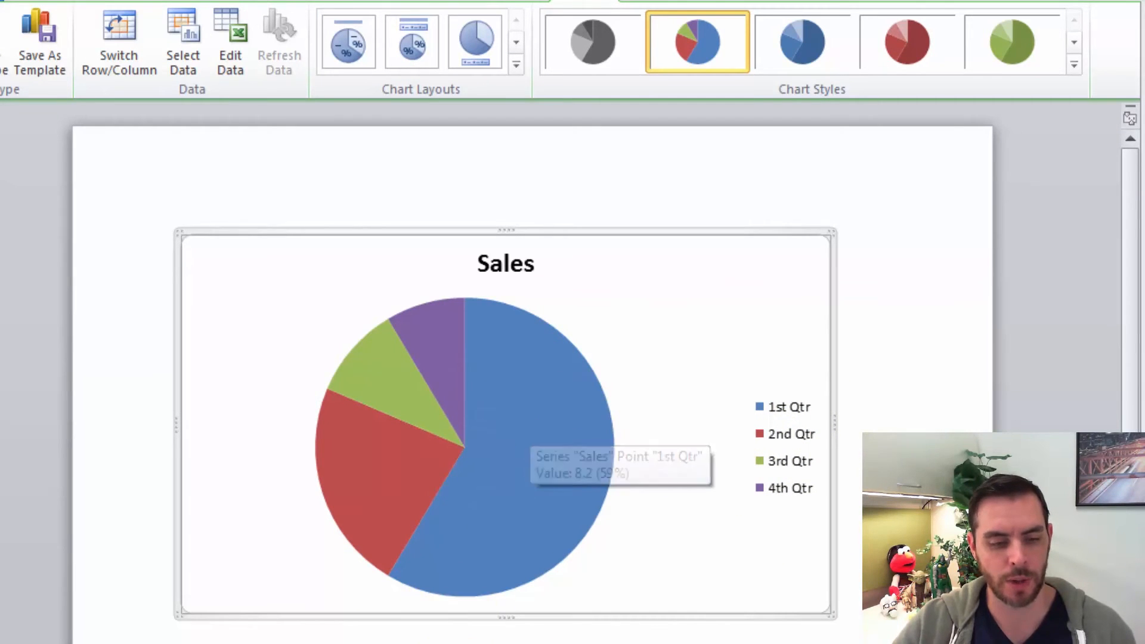
{"action": "left_click", "coordinate": [562, 620]}
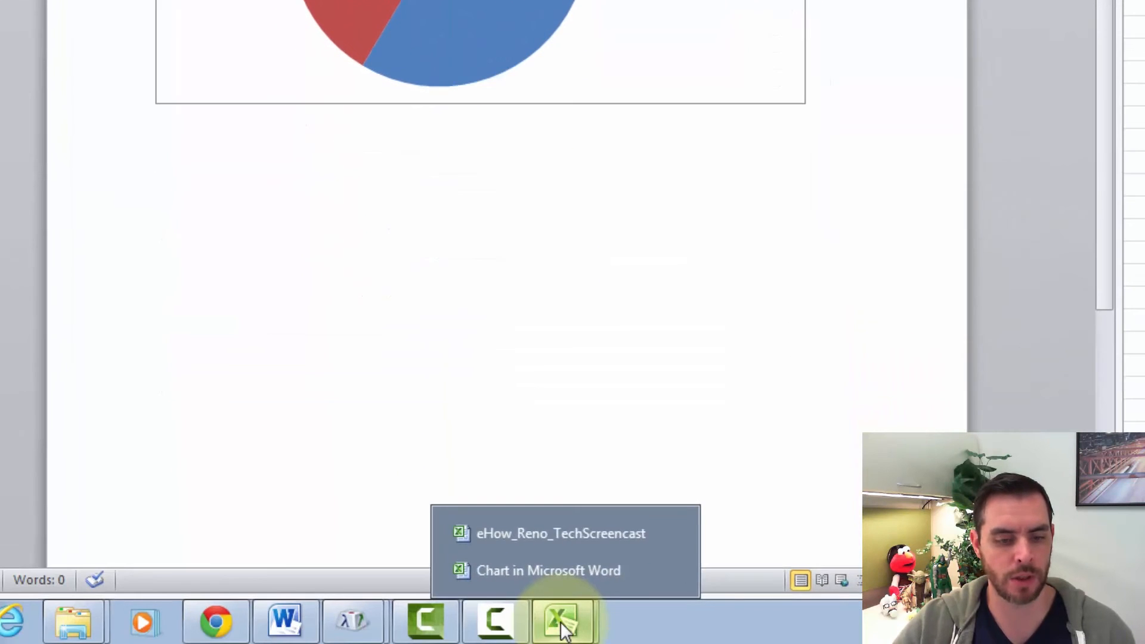
In the chart's Excel data, relabel categories as Gloves, Bats, Hats, Shoes and edit the sales figures
{"action": "left_click", "coordinate": [560, 620]}
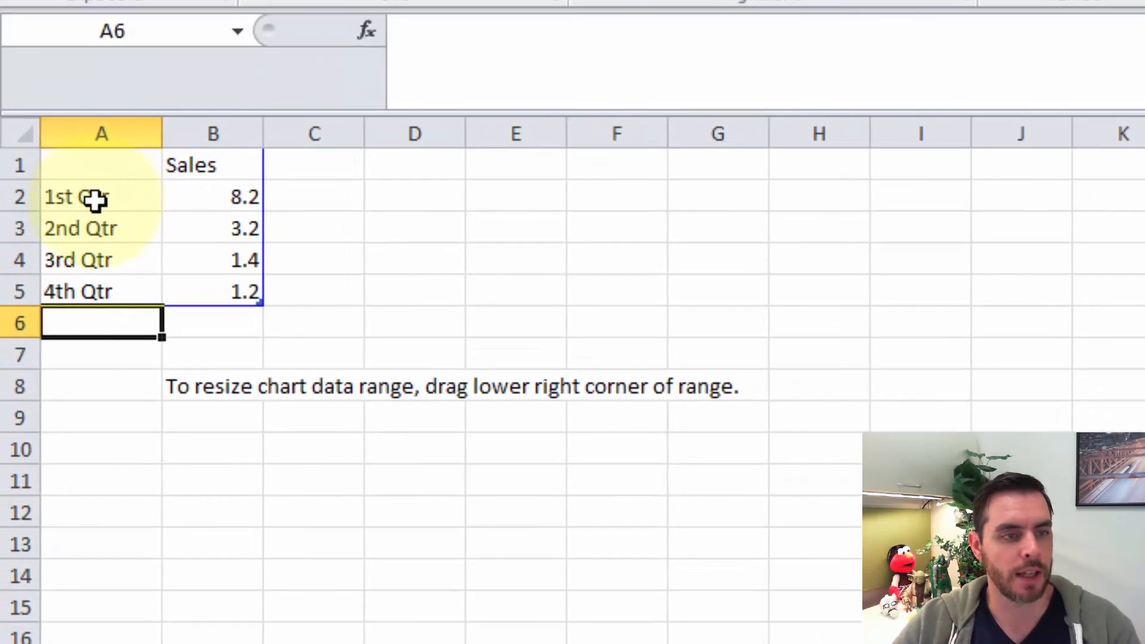
{"action": "left_click", "coordinate": [101, 197]}
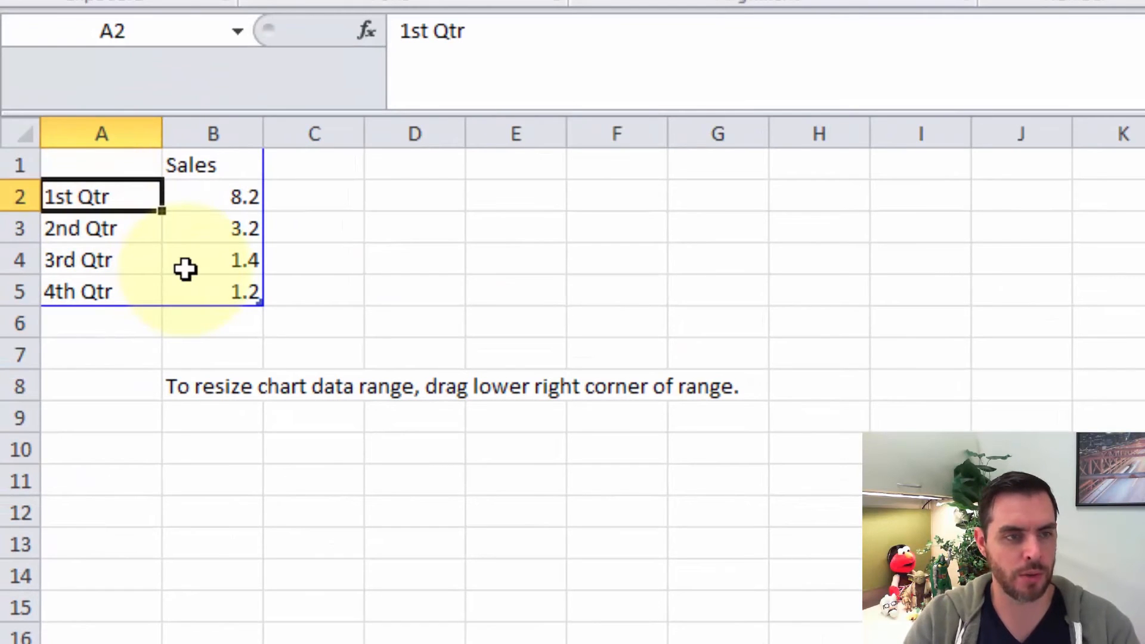
{"action": "type", "text": "Bats"}
{"action": "left_click", "coordinate": [212, 197]}
{"action": "type", "text": "20"}
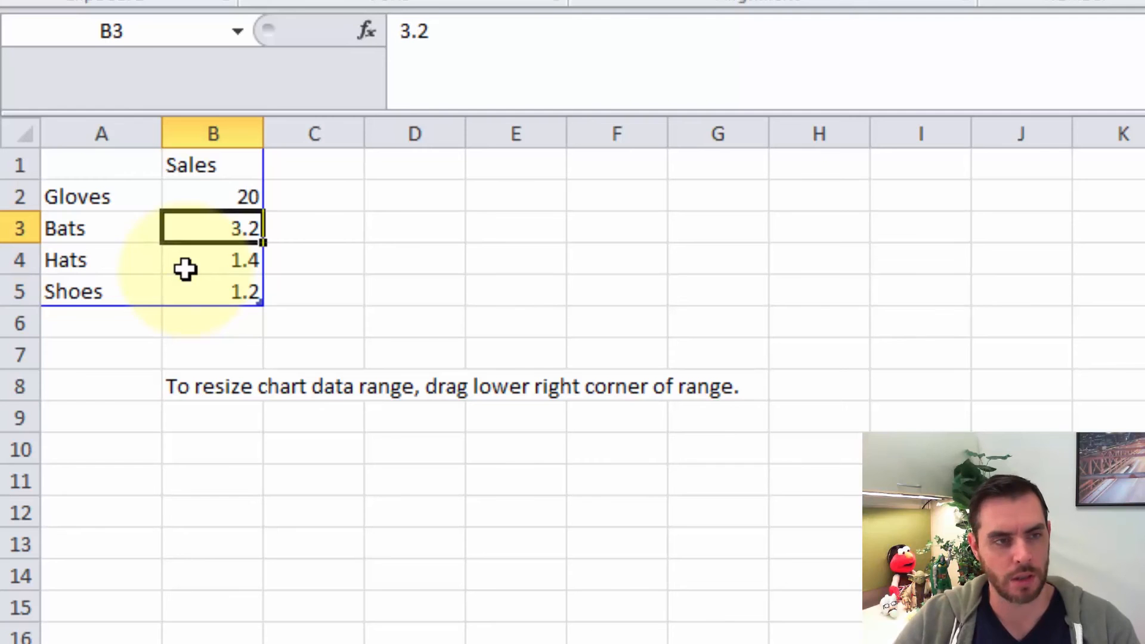
{"action": "type", "text": "10"}
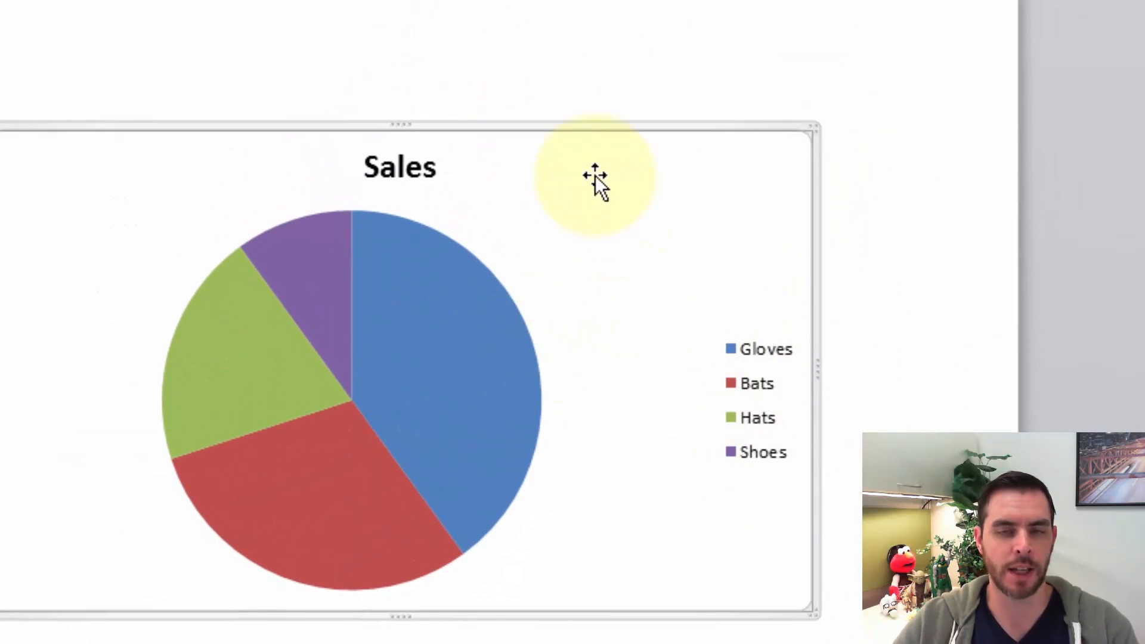
{"action": "mouse_move", "coordinate": [596, 179]}
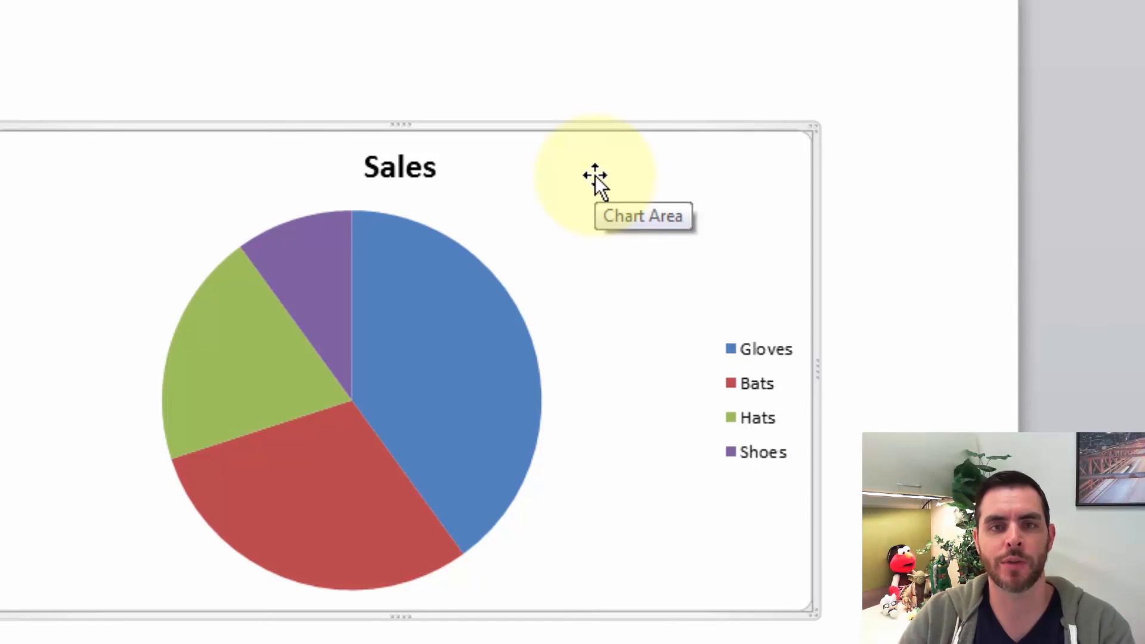